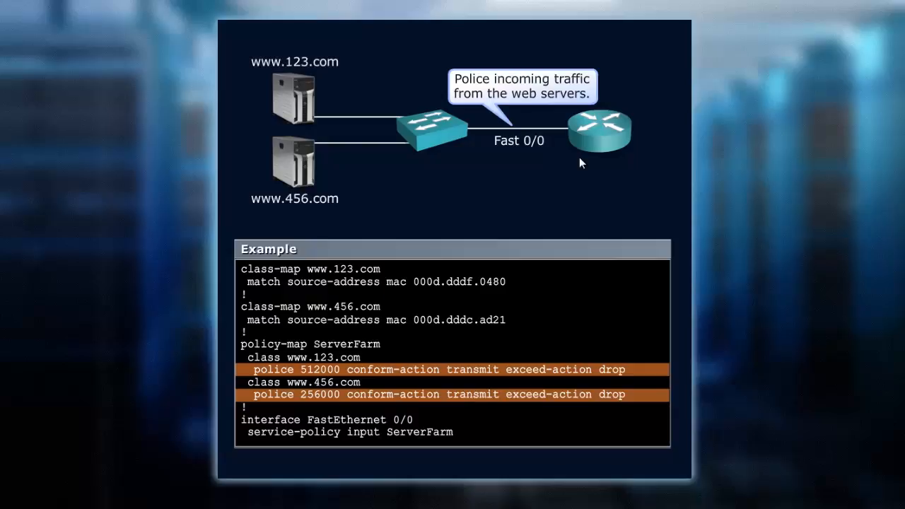
mouse_move(567, 192)
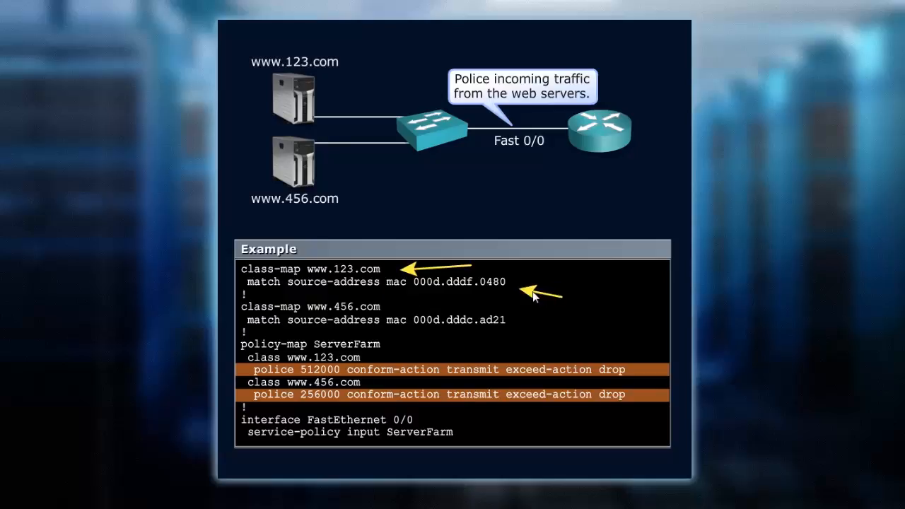
mouse_move(412, 177)
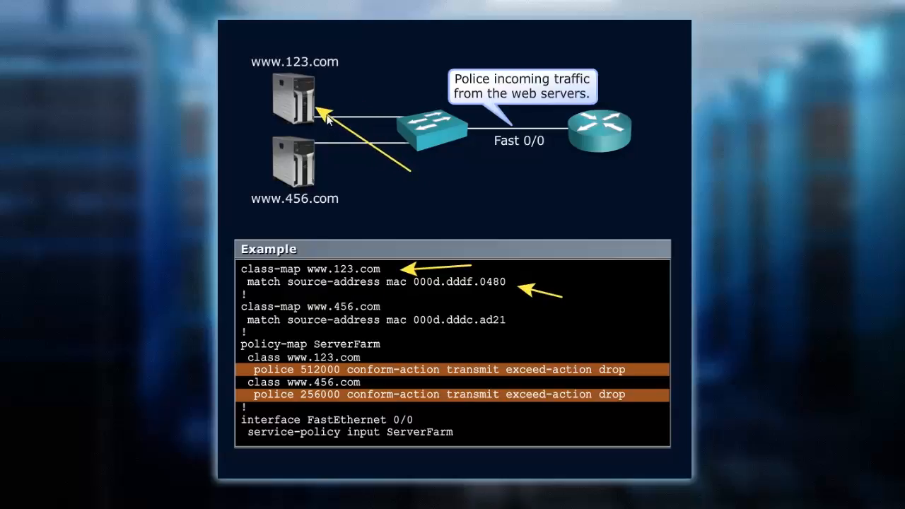
mouse_move(424, 339)
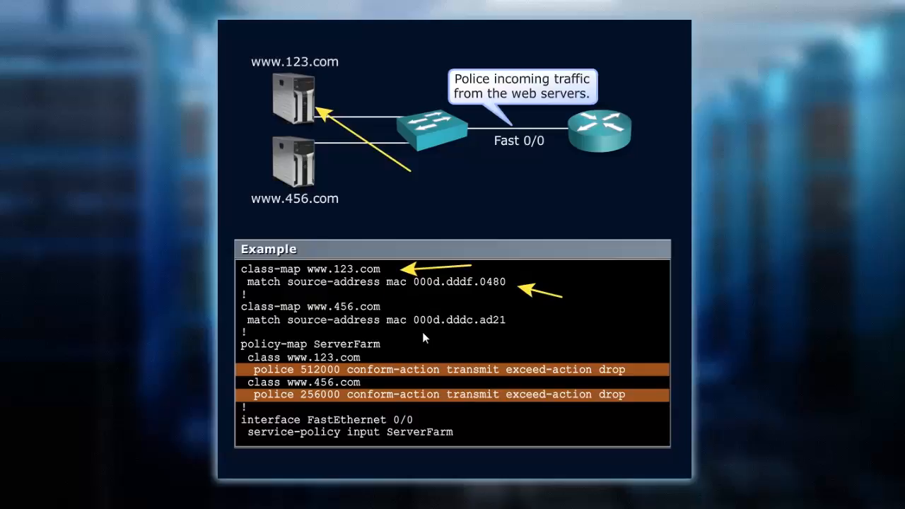
mouse_move(435, 189)
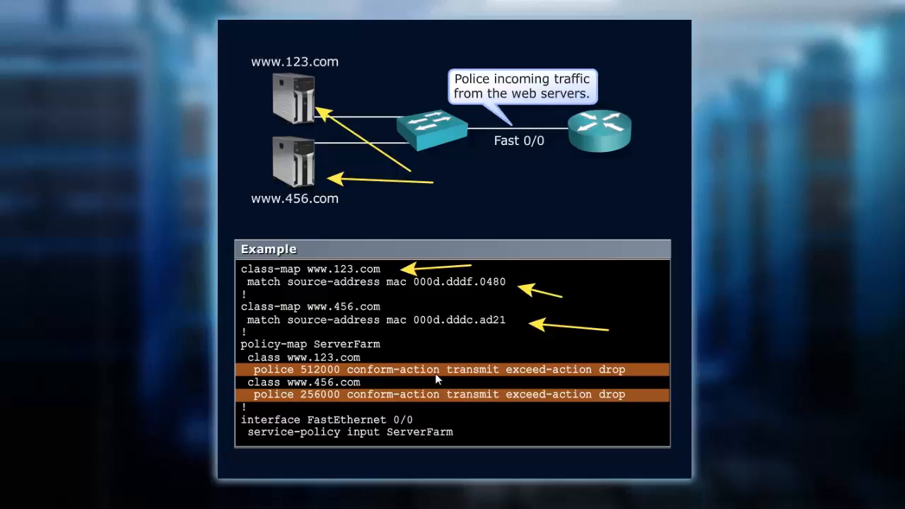
mouse_move(421, 382)
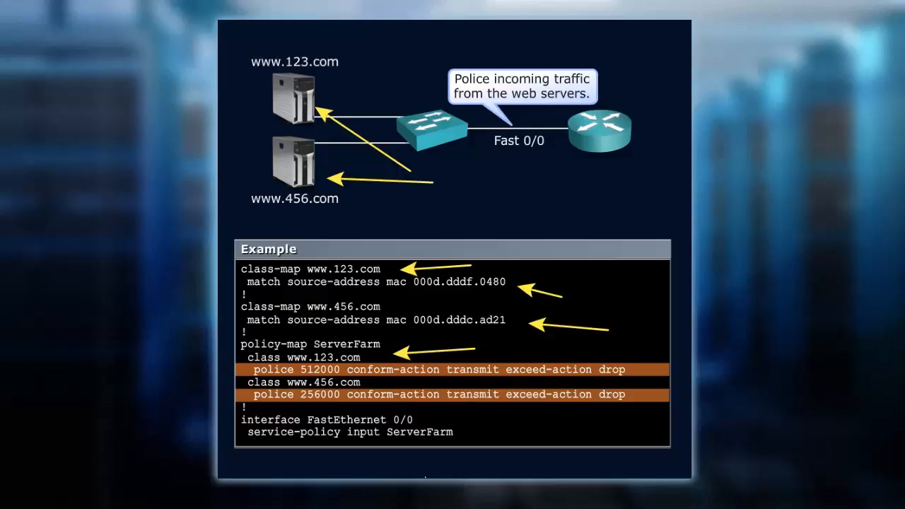
mouse_move(373, 371)
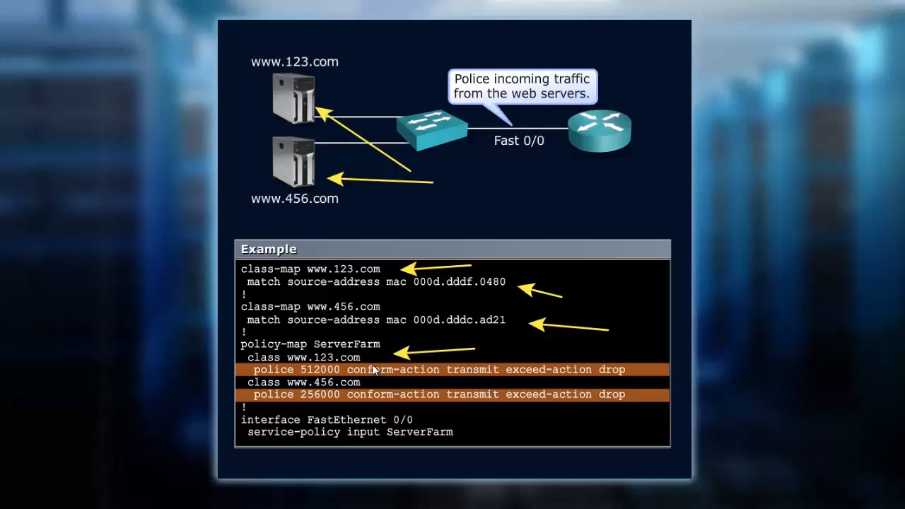
mouse_move(398, 381)
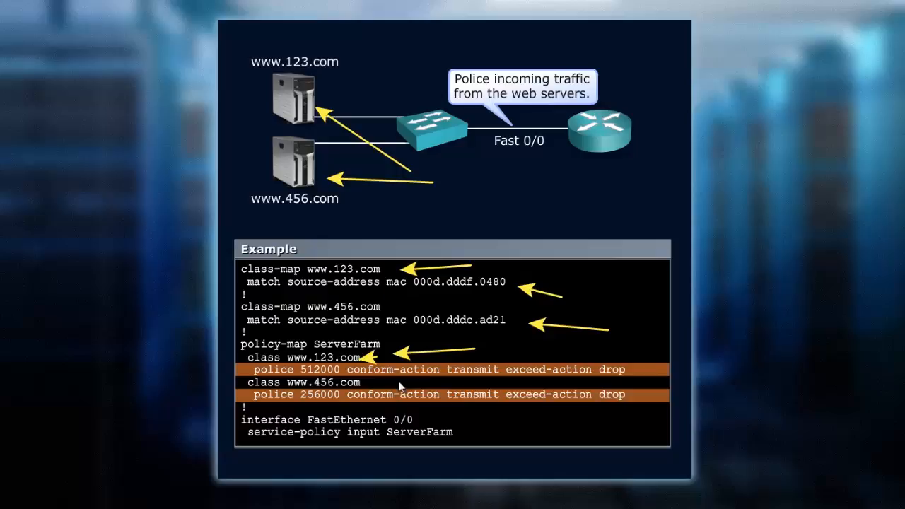
mouse_move(474, 394)
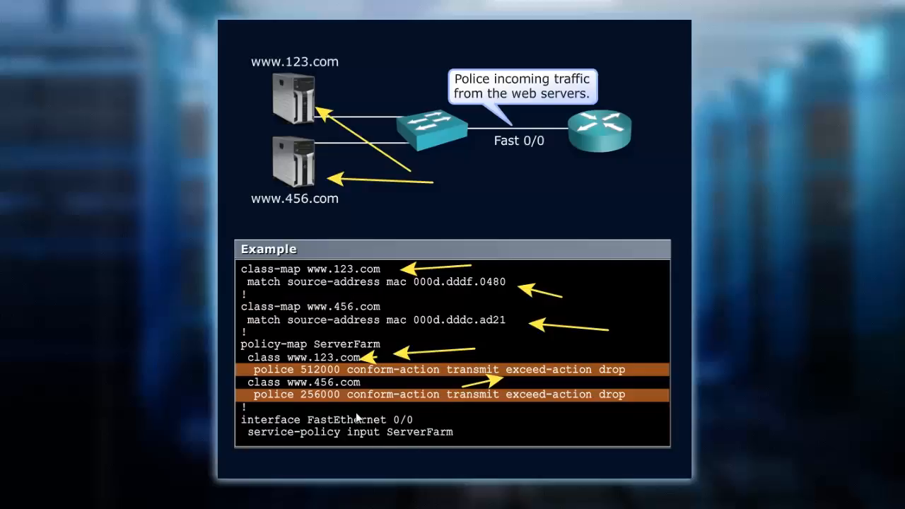
mouse_move(342, 407)
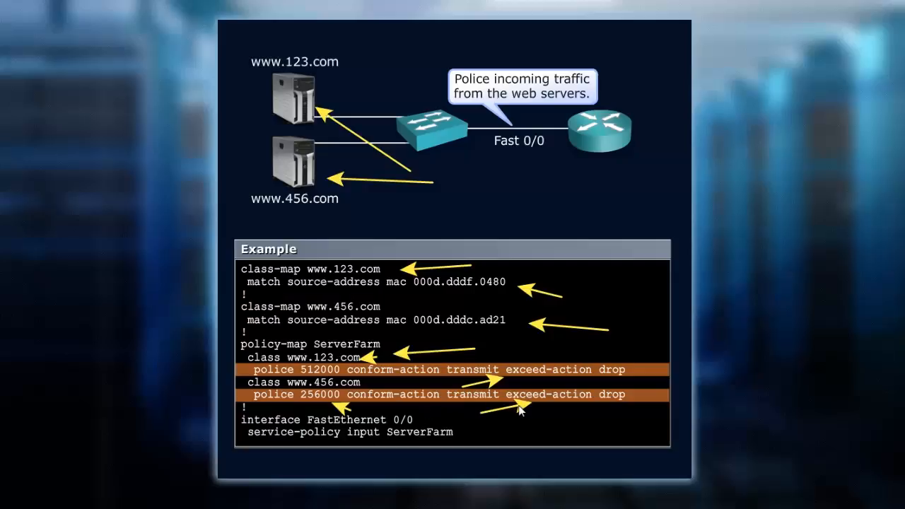
mouse_move(338, 444)
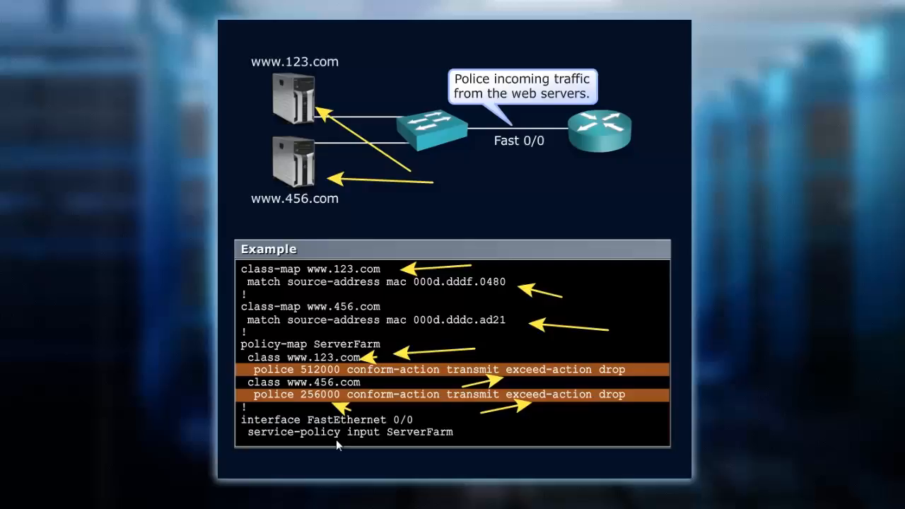
mouse_move(479, 444)
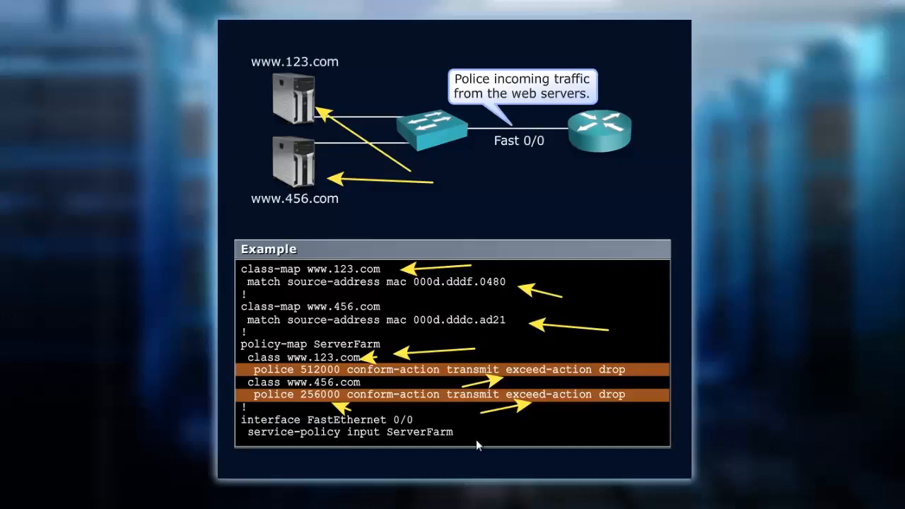